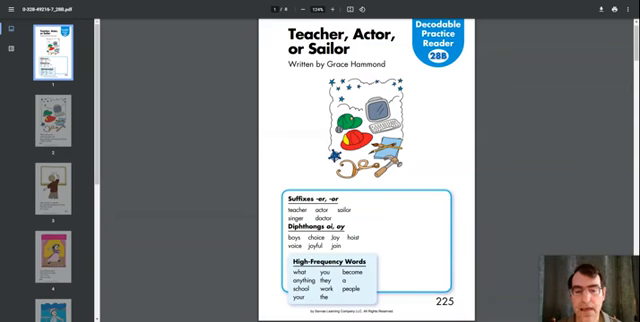
{"action": "scroll", "scroll_direction": "down", "scroll_amount": 3}
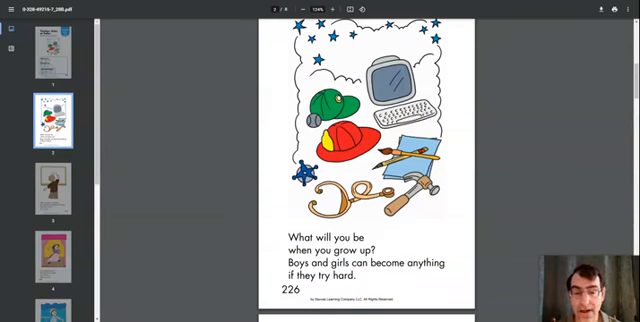
{"action": "scroll", "scroll_direction": "down", "scroll_amount": 3}
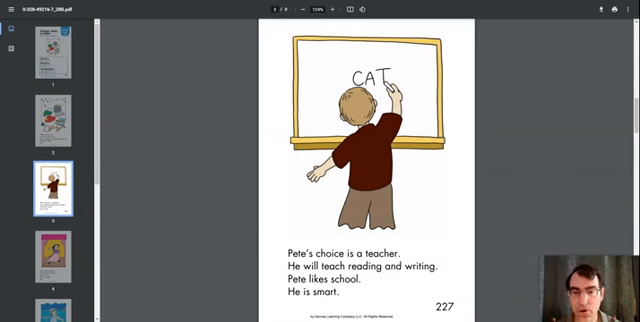
{"action": "scroll", "scroll_direction": "down", "scroll_amount": 3}
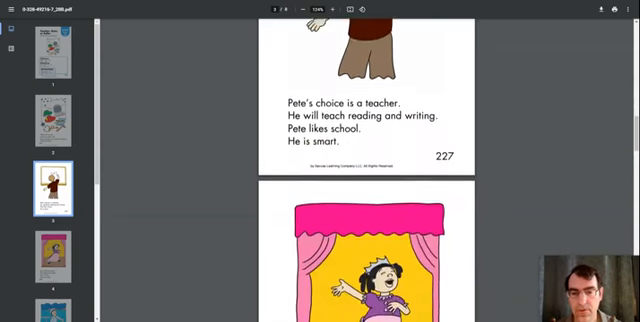
{"action": "scroll", "scroll_direction": "down", "scroll_amount": 3}
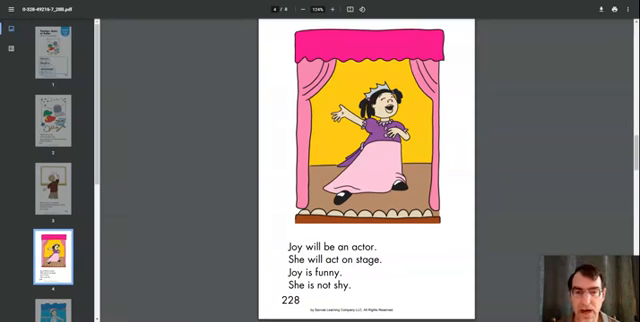
{"action": "scroll", "scroll_direction": "down", "scroll_amount": 3}
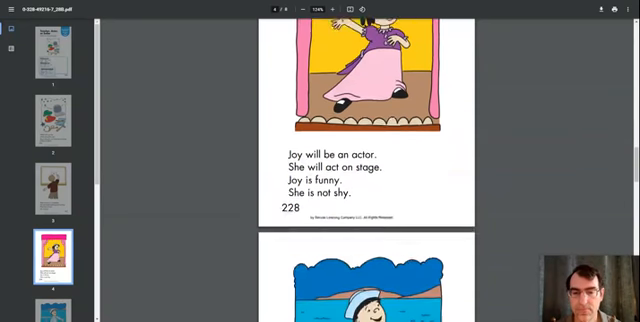
{"action": "scroll", "scroll_direction": "down", "scroll_amount": 3}
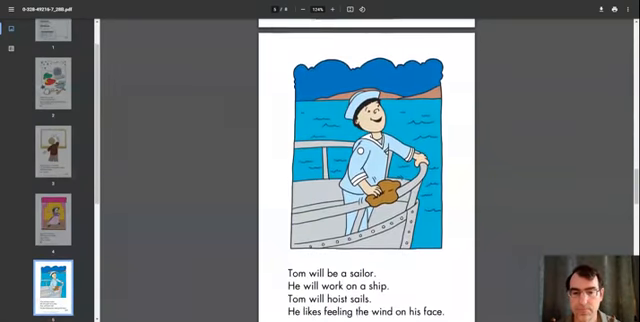
{"action": "scroll", "scroll_direction": "down", "scroll_amount": 3}
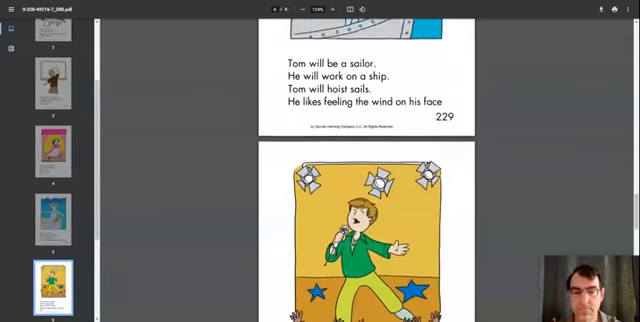
{"action": "scroll", "scroll_direction": "down", "scroll_amount": 3}
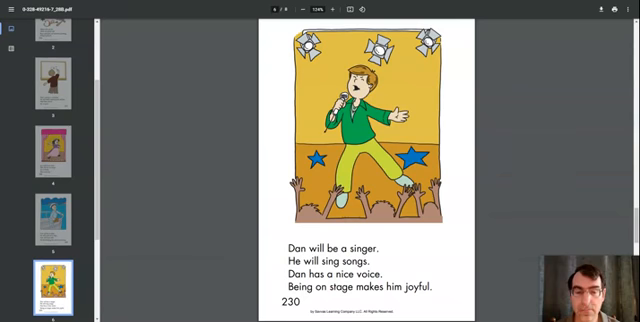
{"action": "scroll", "scroll_direction": "down", "scroll_amount": 3}
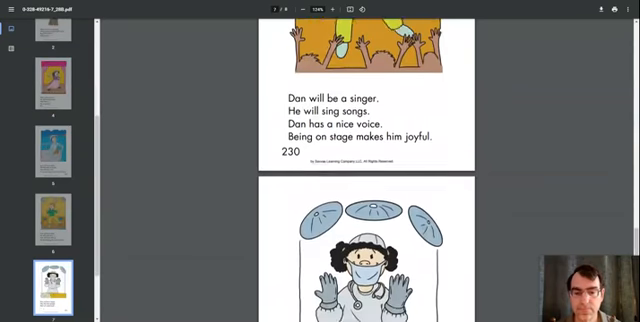
{"action": "scroll", "scroll_direction": "down", "scroll_amount": 3}
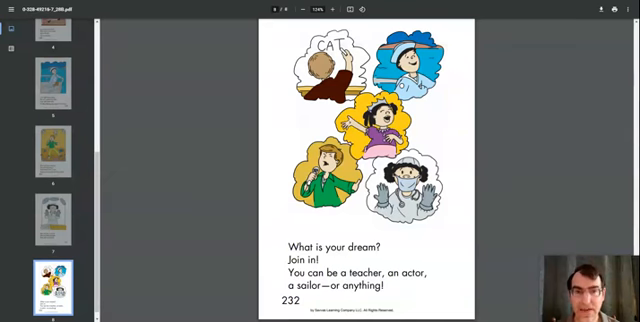
{"action": "scroll", "scroll_direction": "down", "scroll_amount": 3}
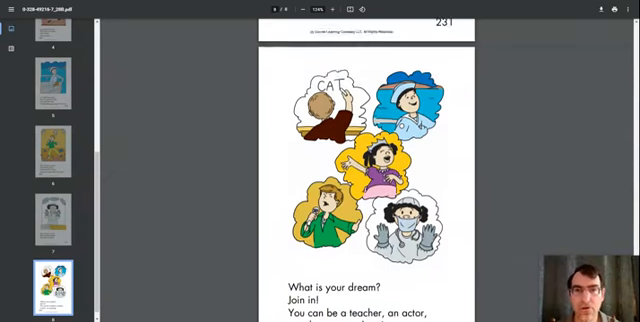